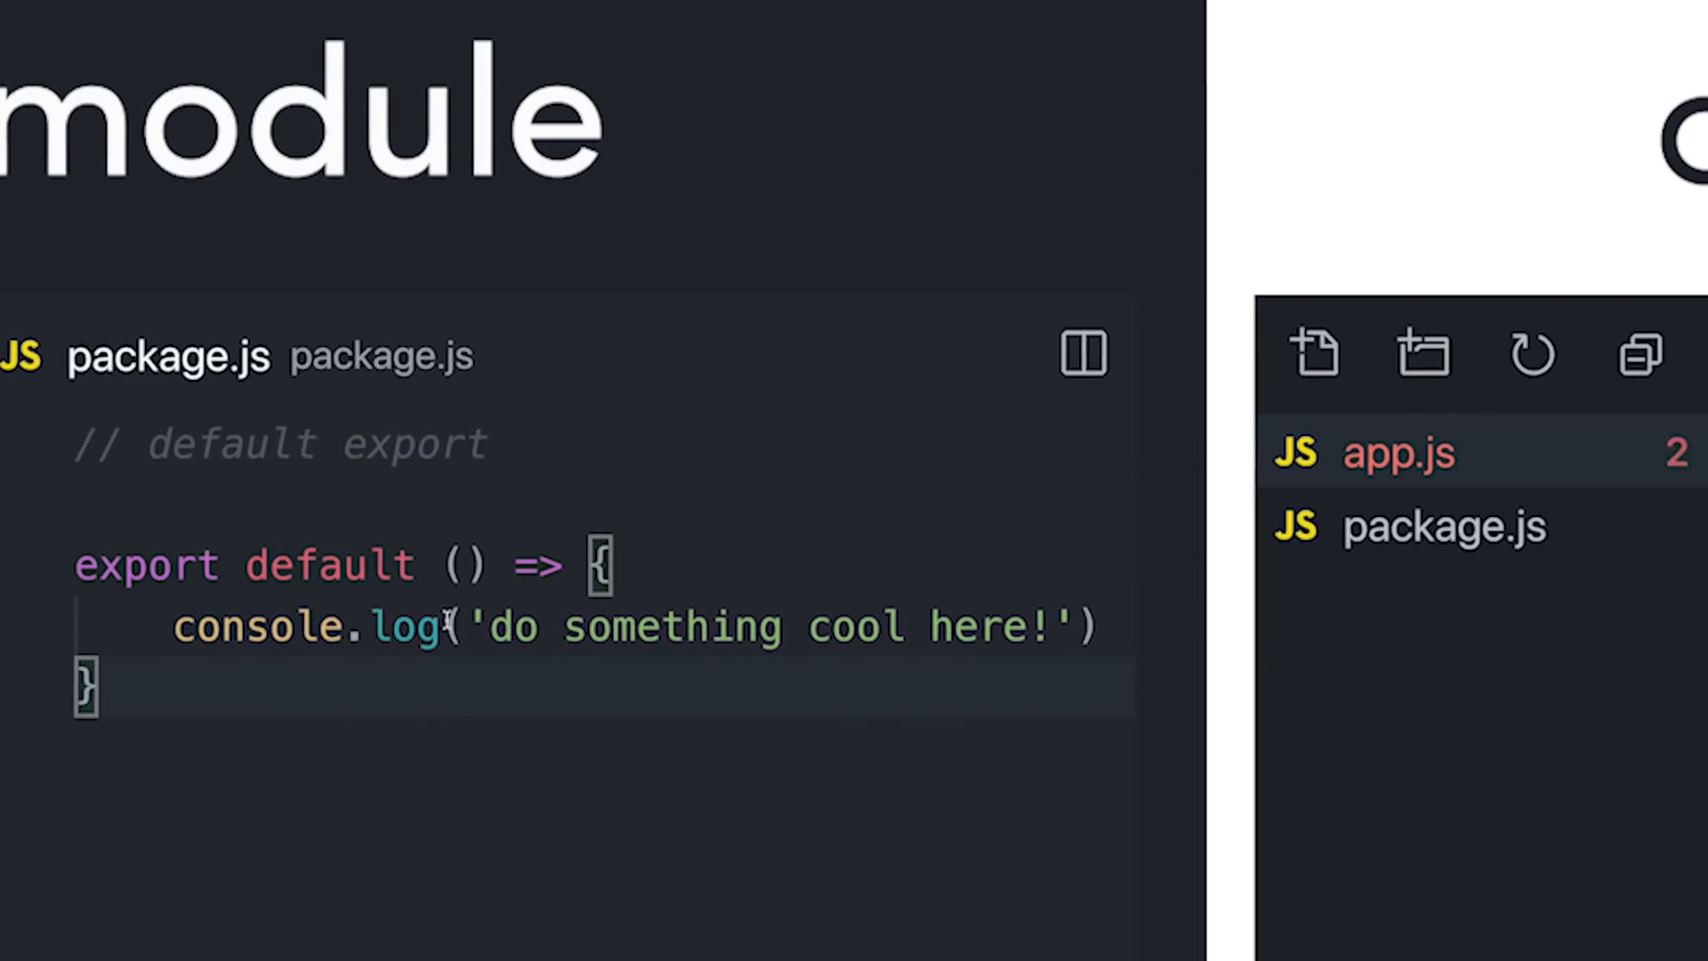
- Open app.js and add the default import `import cool from './package';`
{"action": "left_click", "coordinate": [1398, 453]}
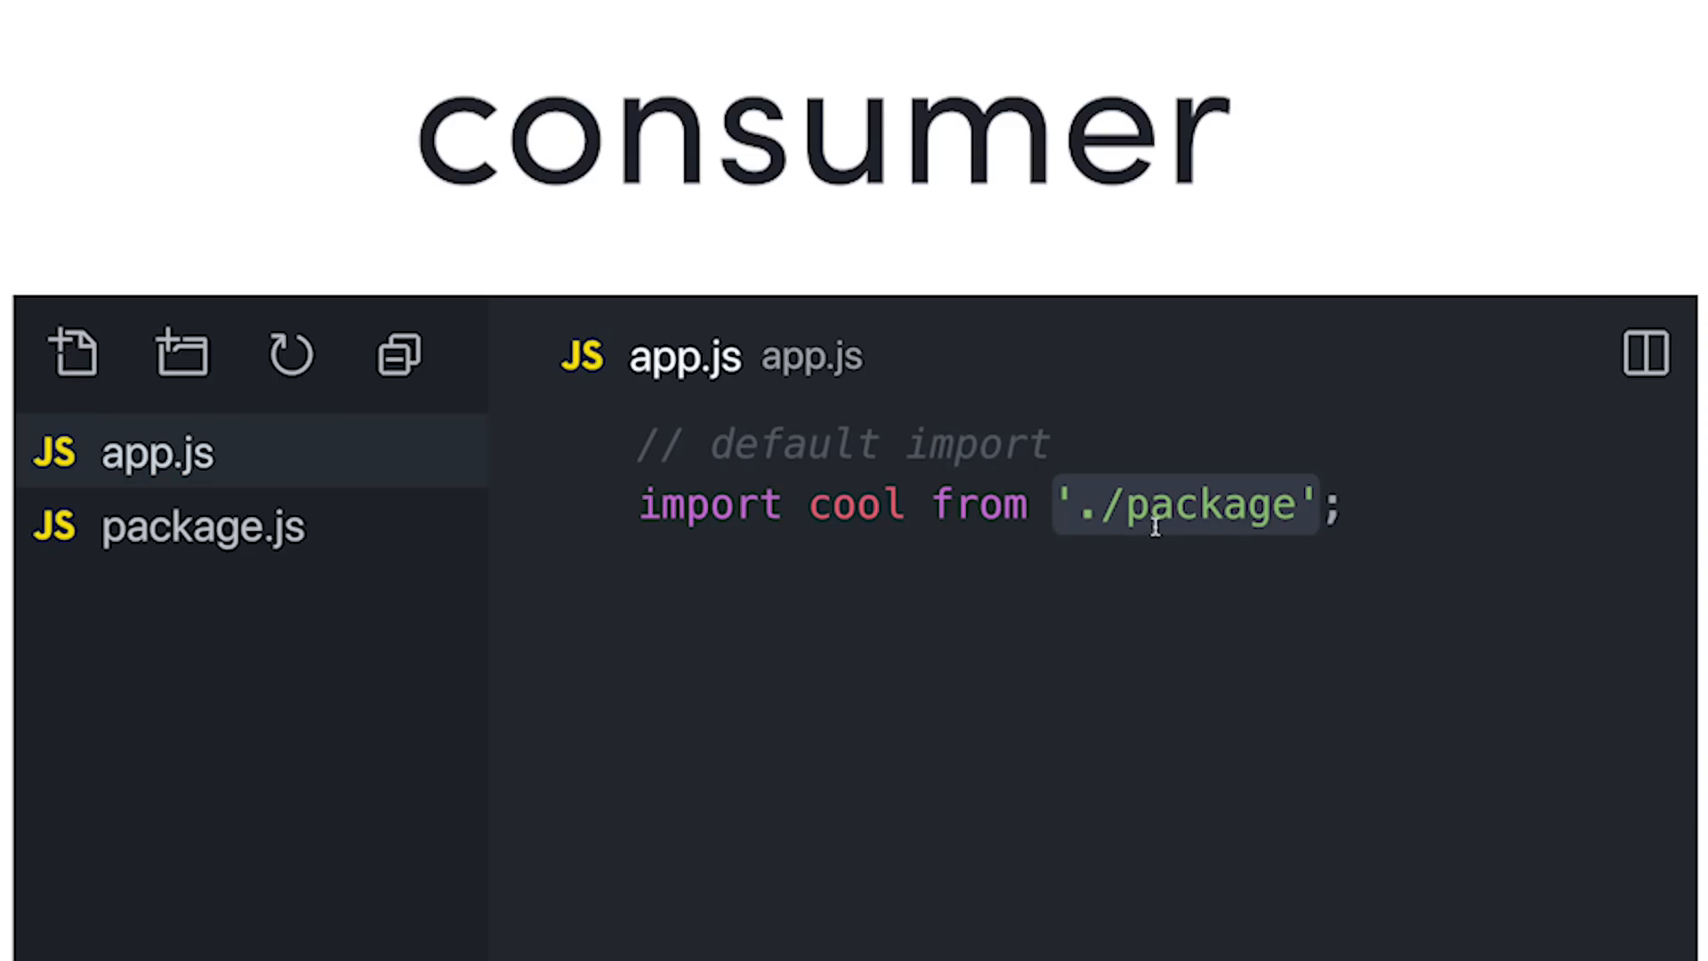
- Replace the default import with `import { favNum, favColor } from './package'`
{"action": "left_click", "coordinate": [1054, 504]}
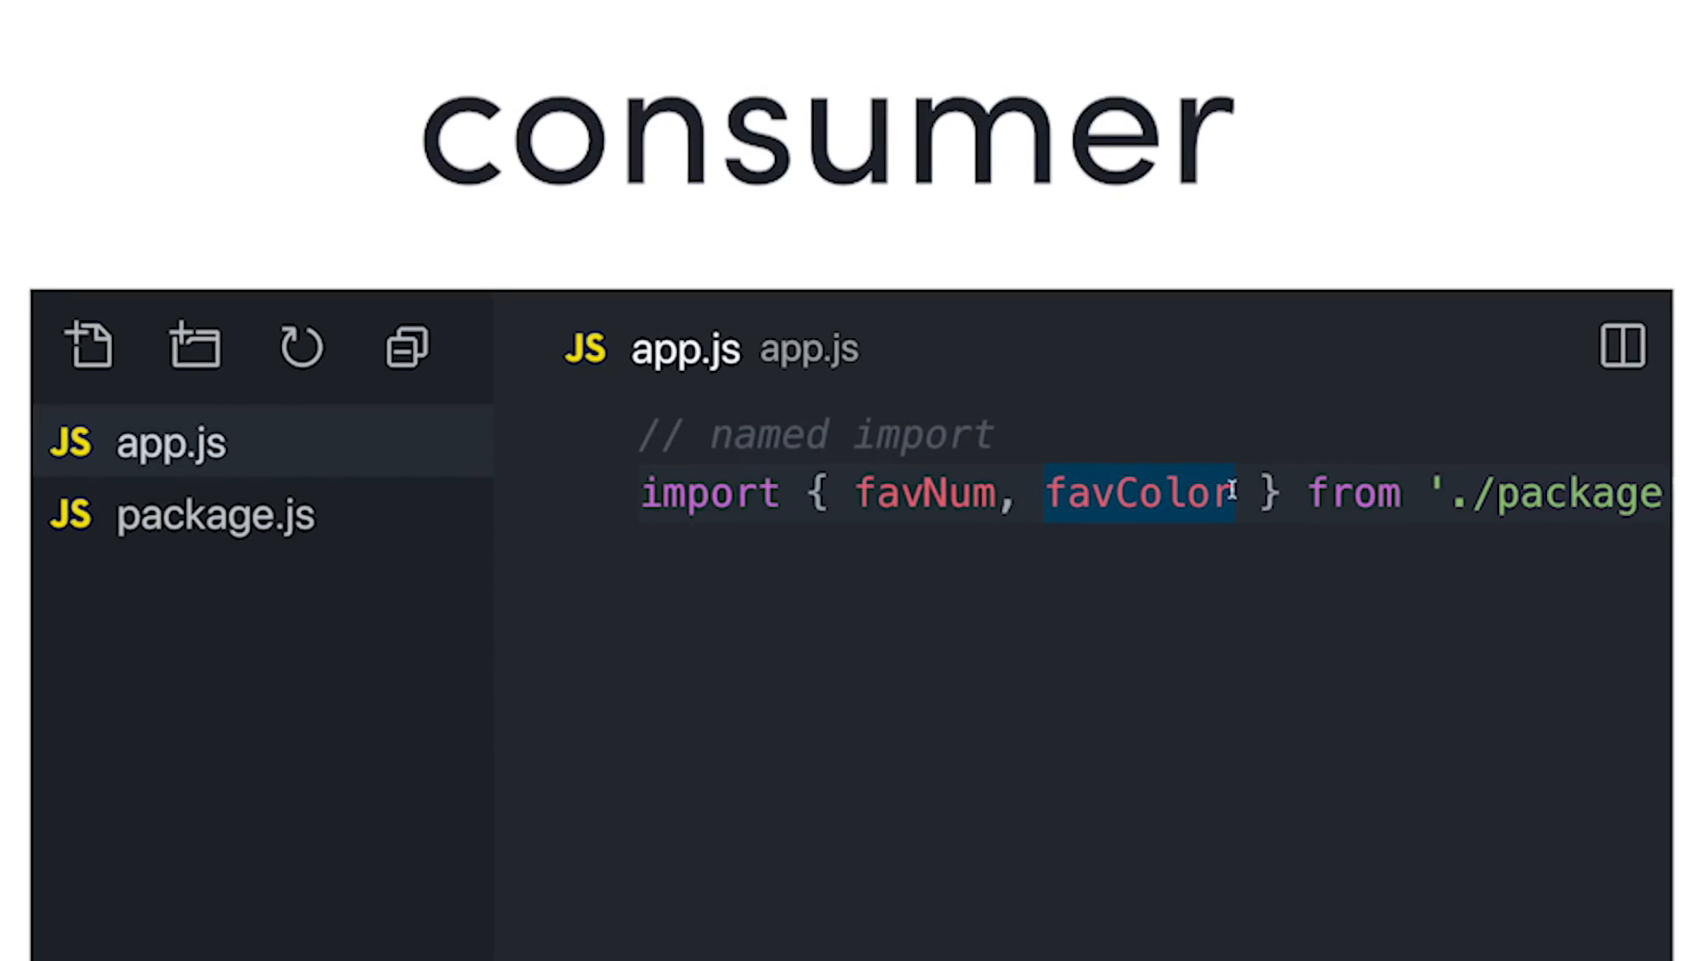
- Alias favColor as color inside the named import braces
{"action": "type", "text": "as color"}
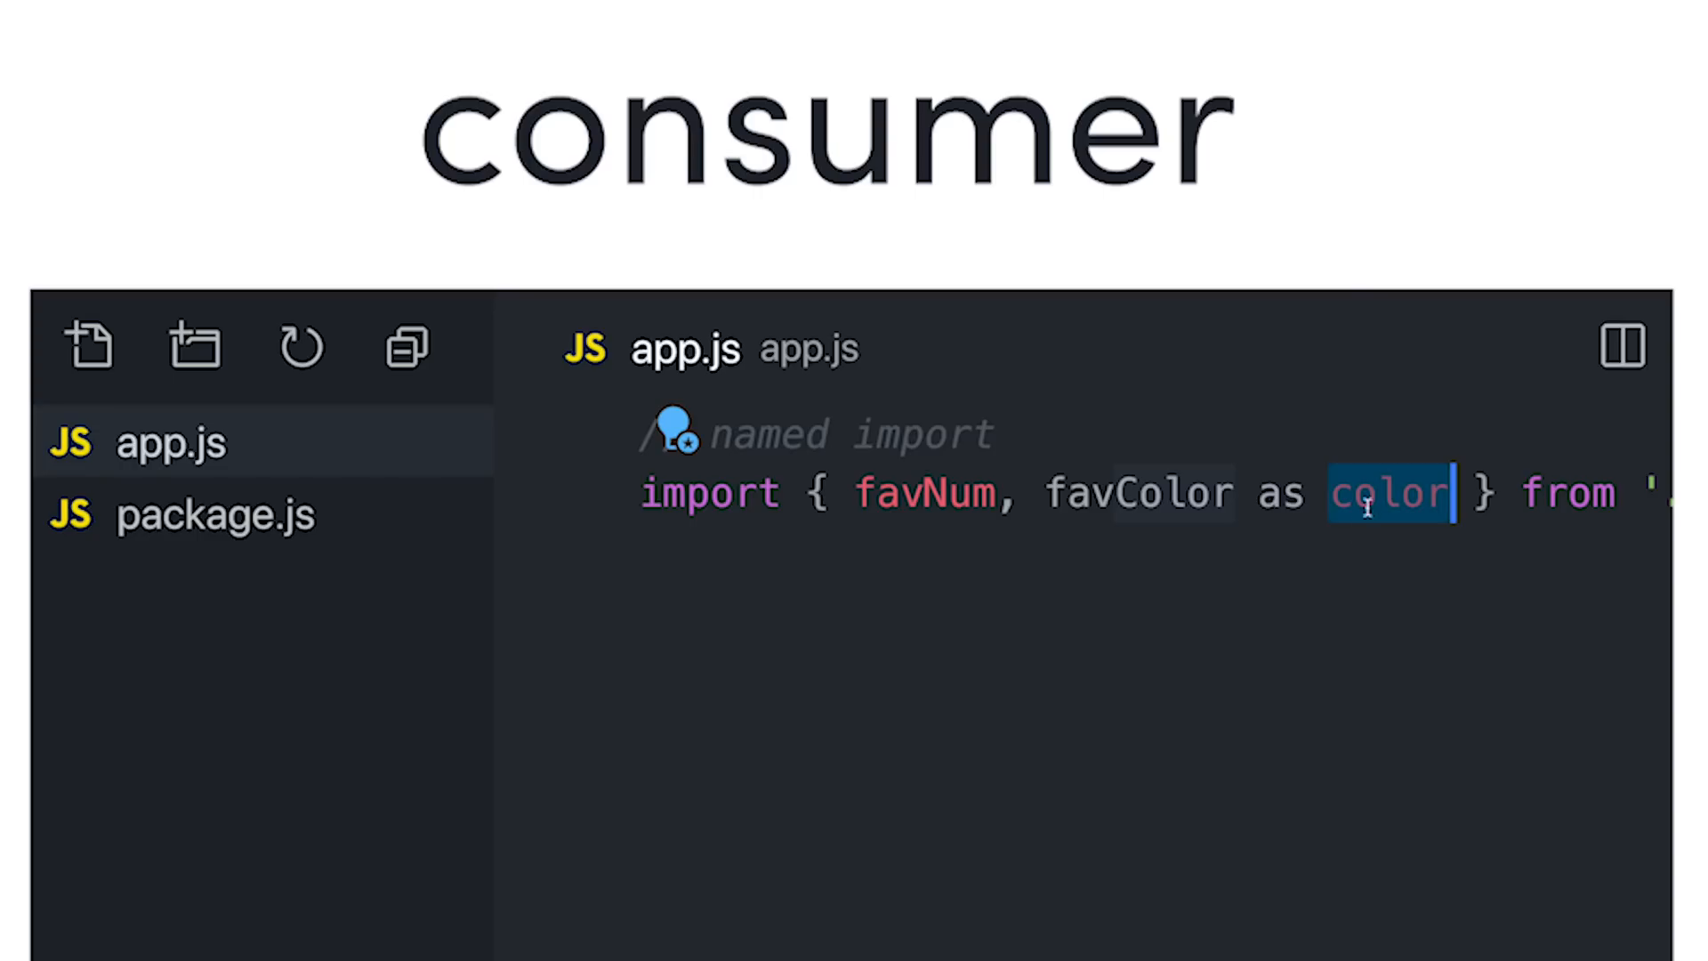
{"action": "mouse_move", "coordinate": [1262, 790]}
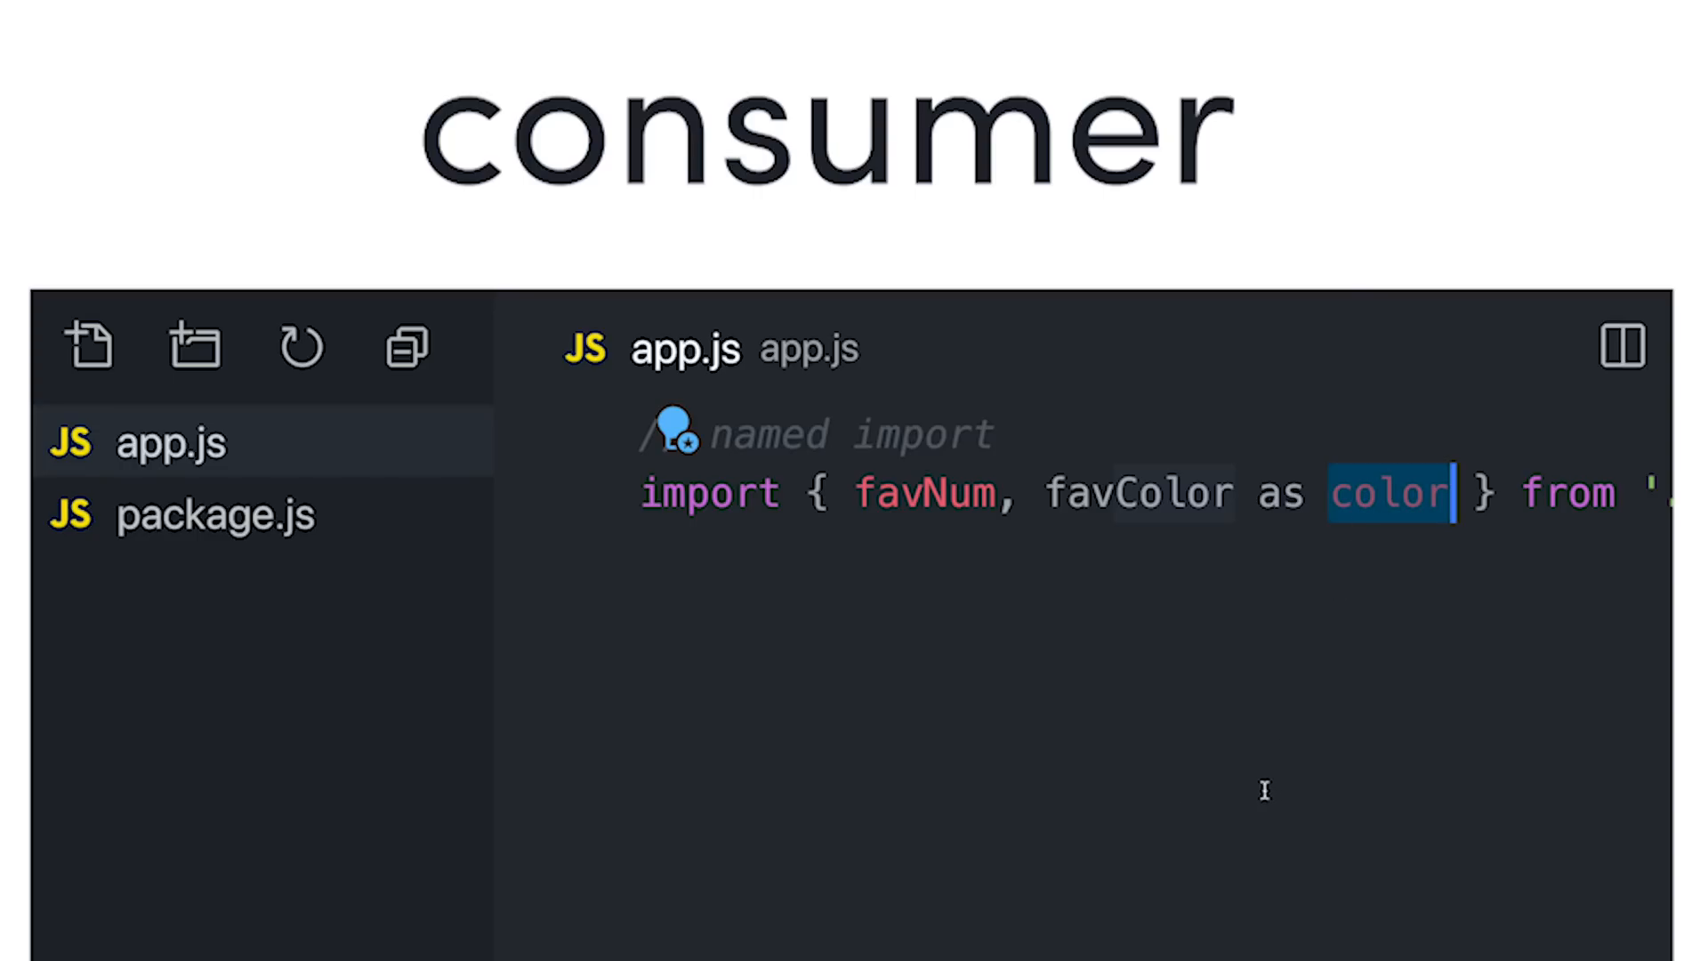
{"action": "mouse_move", "coordinate": [1190, 792]}
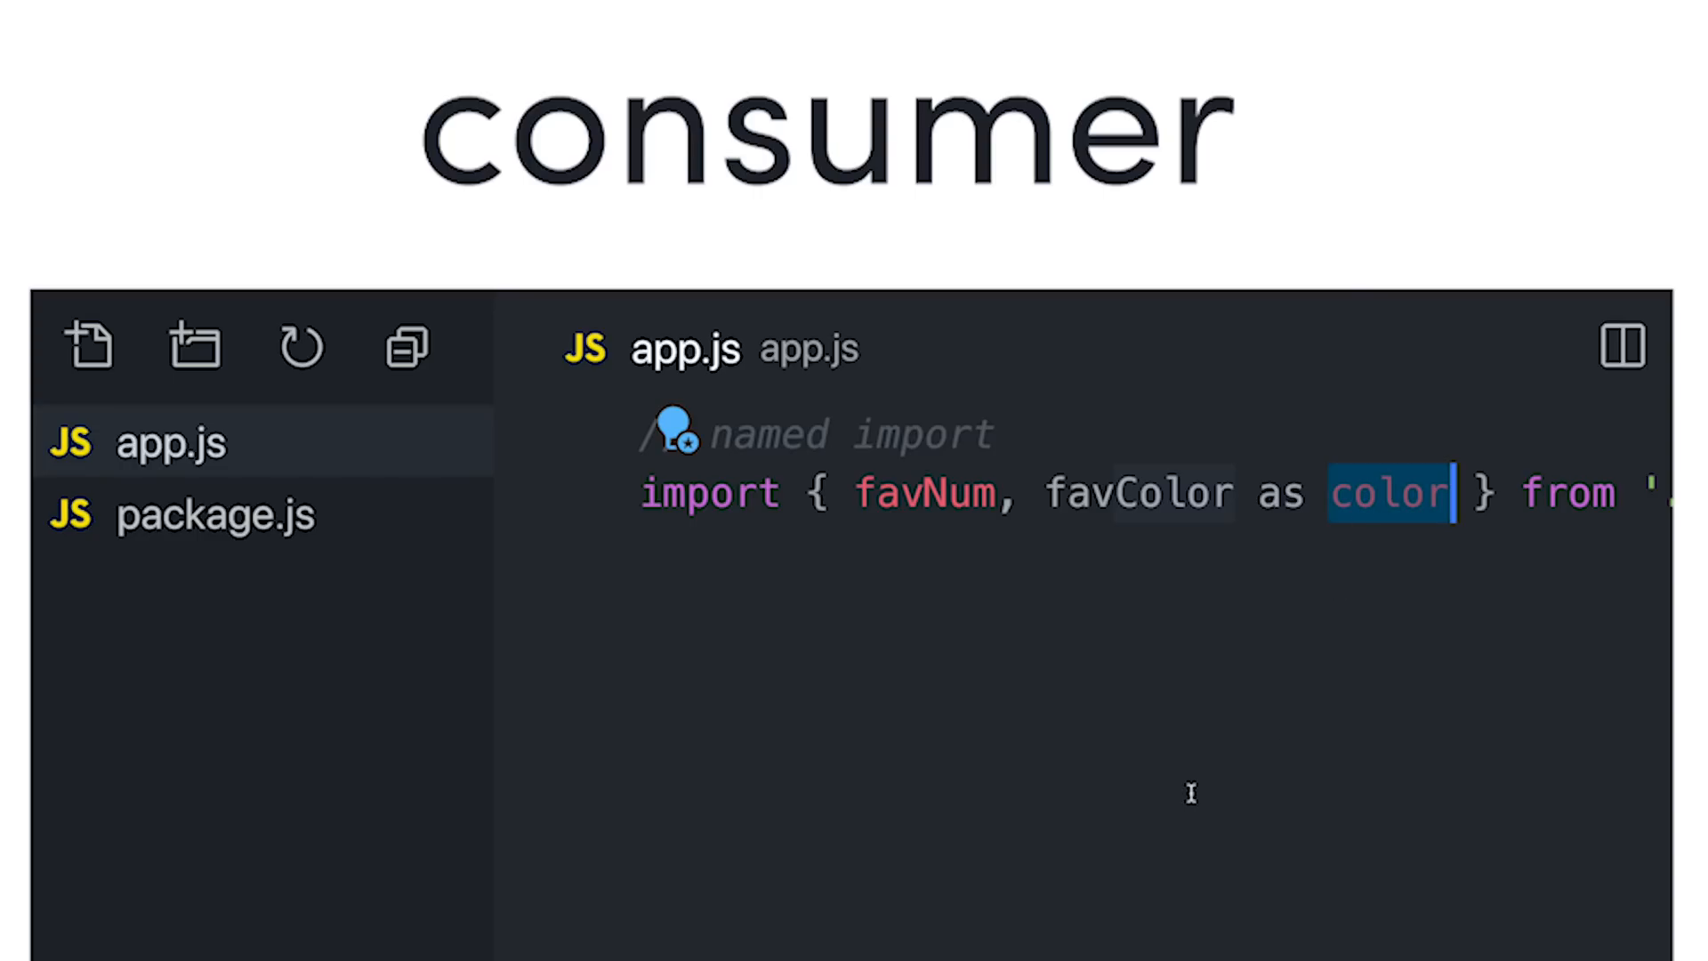